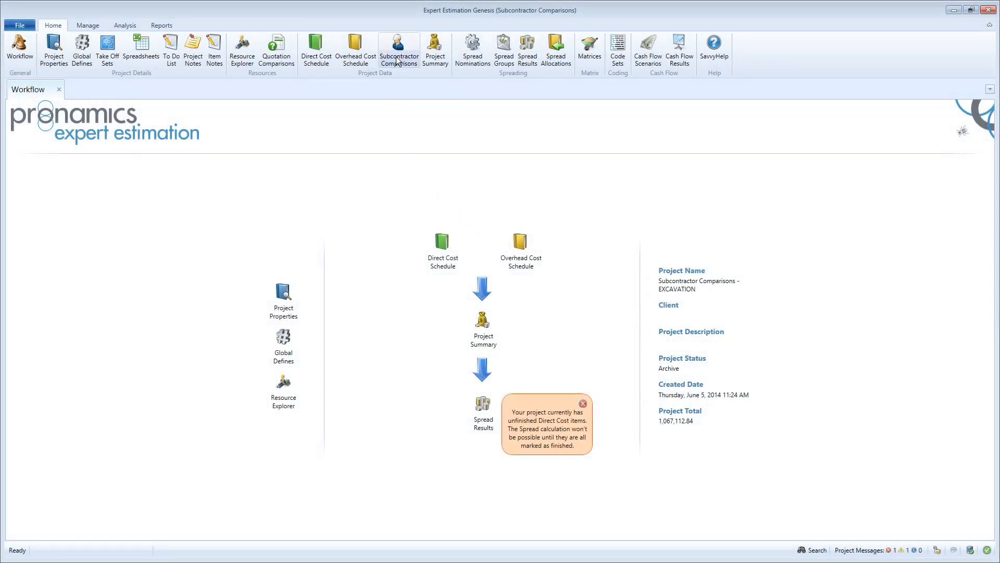
- Review the Excavation comparison's items, then start its analysis from the comparisons list
click(399, 51)
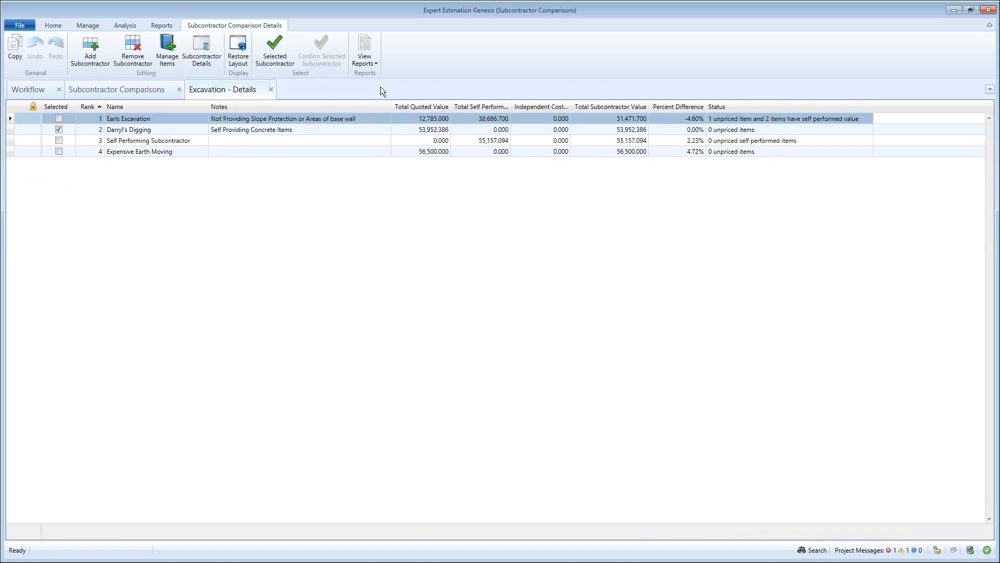
mouse_move(166, 51)
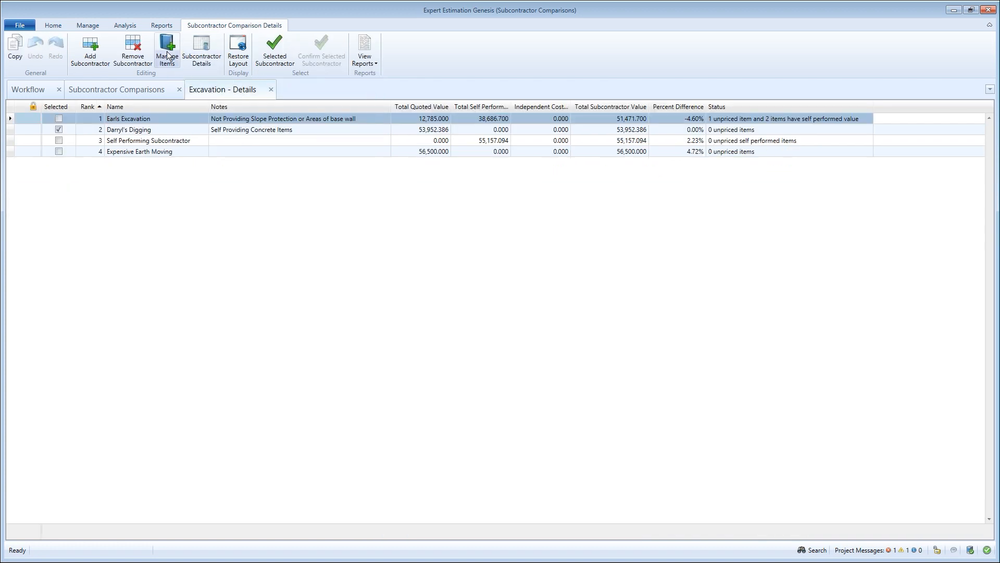
click(167, 51)
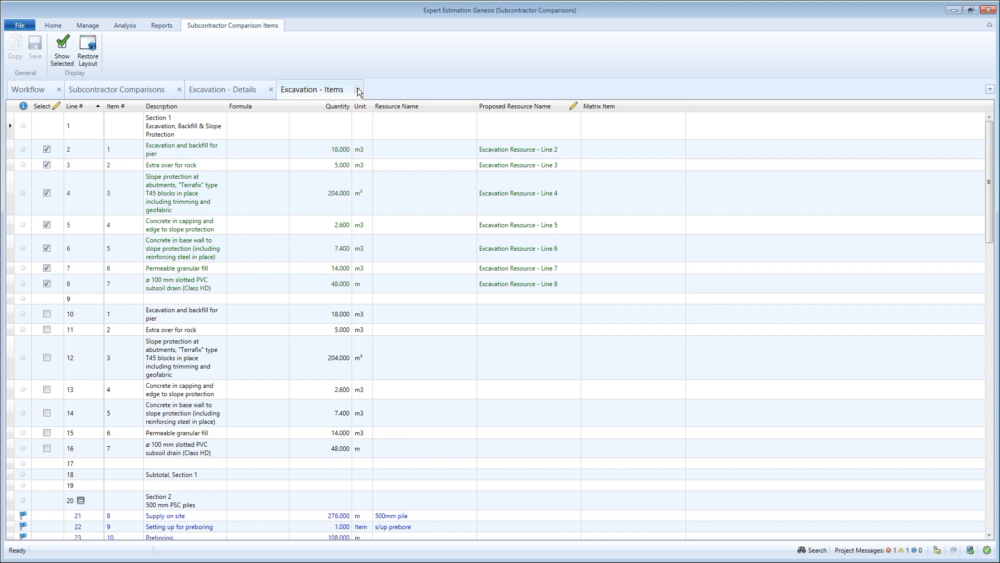
click(117, 90)
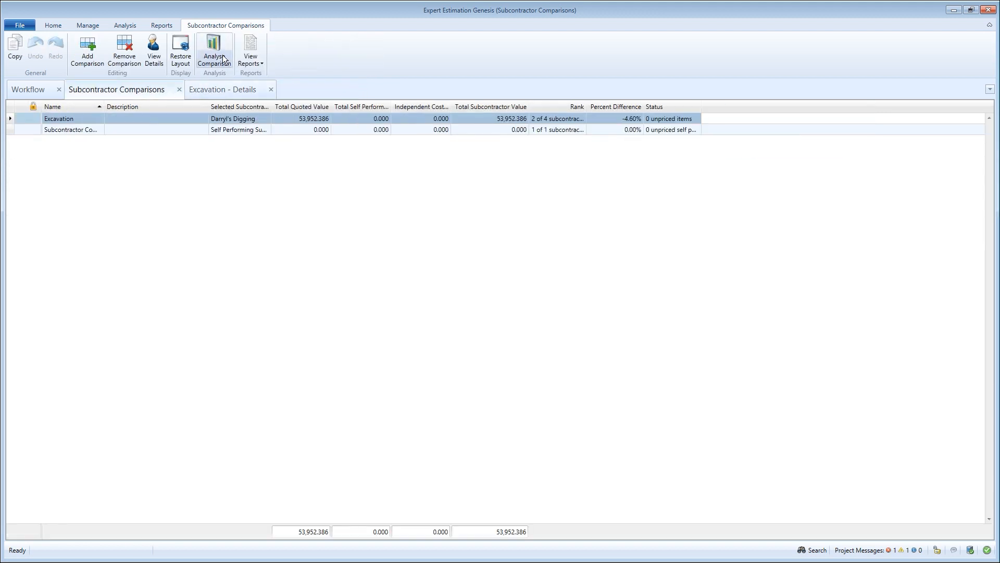
click(213, 52)
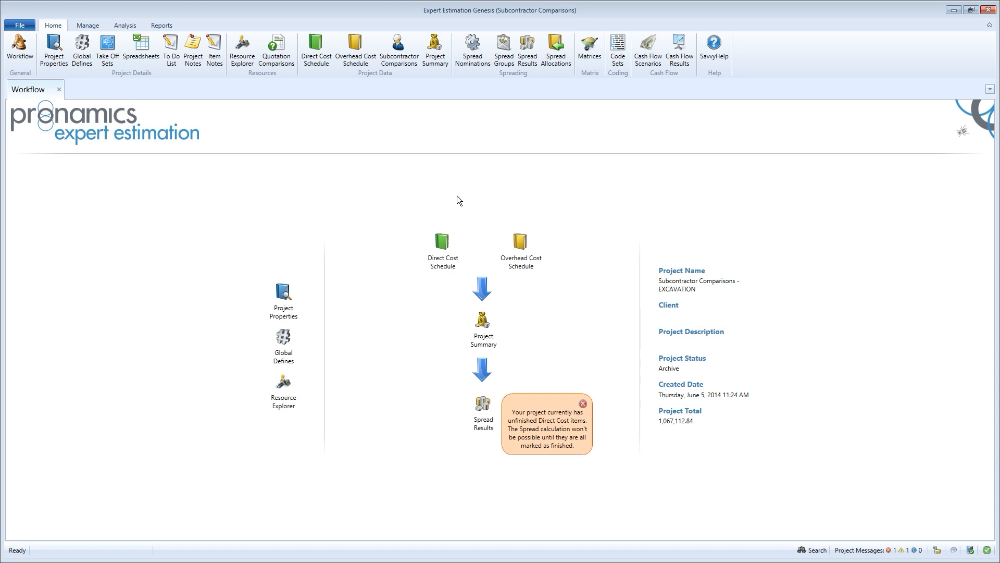
mouse_move(399, 50)
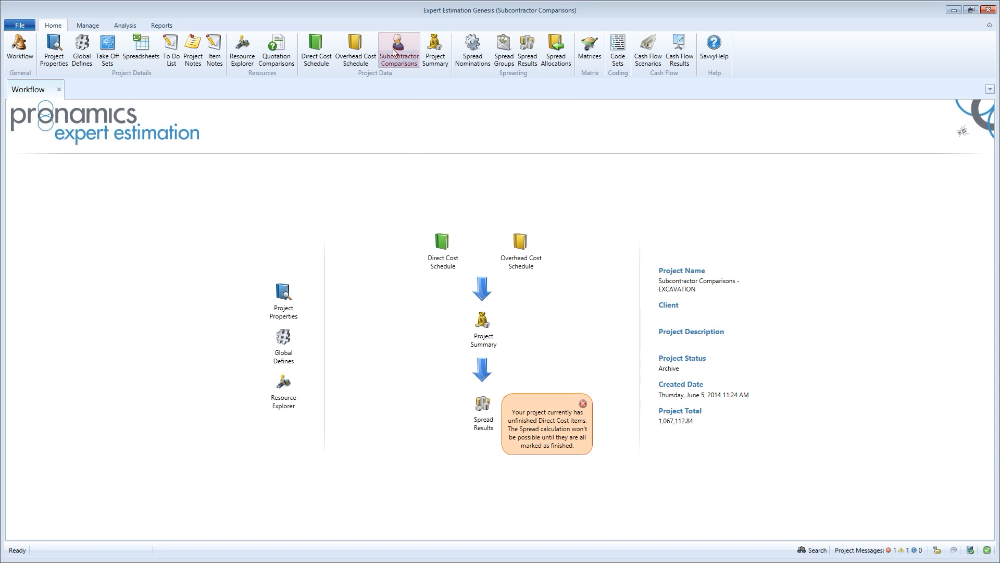
- Add a new, unnamed third subcontractor comparison to the comparisons list
click(398, 51)
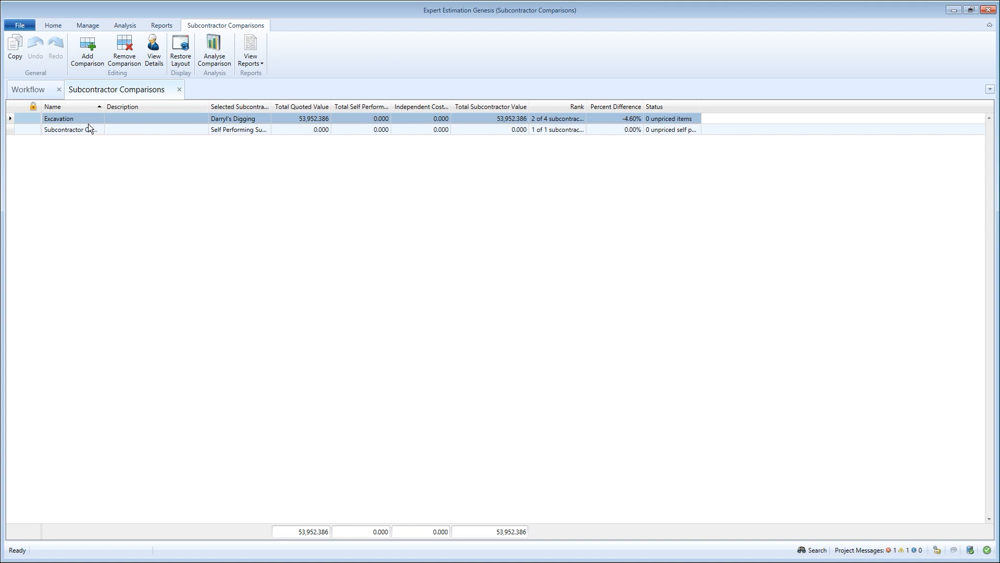
mouse_move(86, 51)
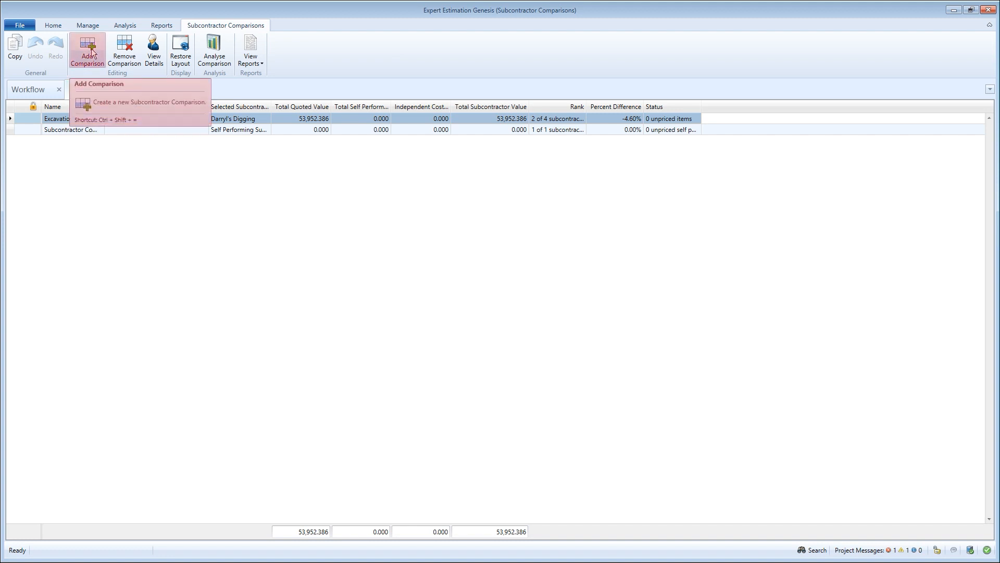
click(88, 51)
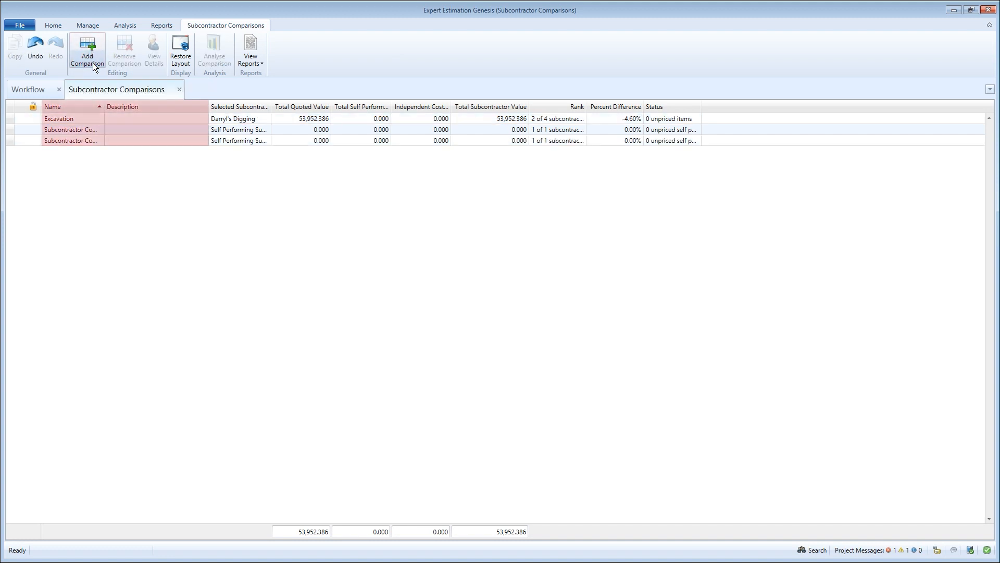
mouse_move(90, 131)
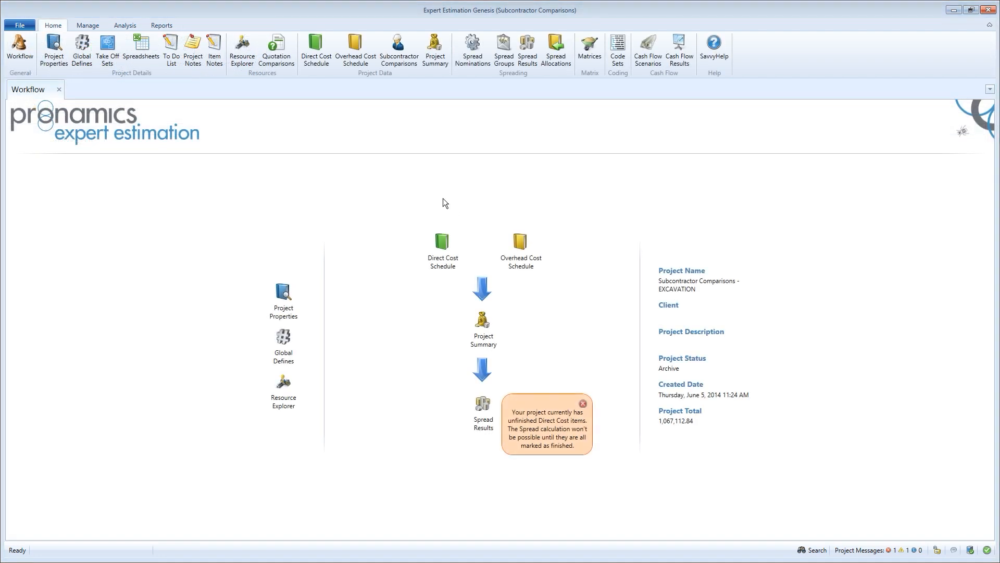
- View the Excavation comparison's four ranked subcontractors and highlight Earls Excavation
click(399, 50)
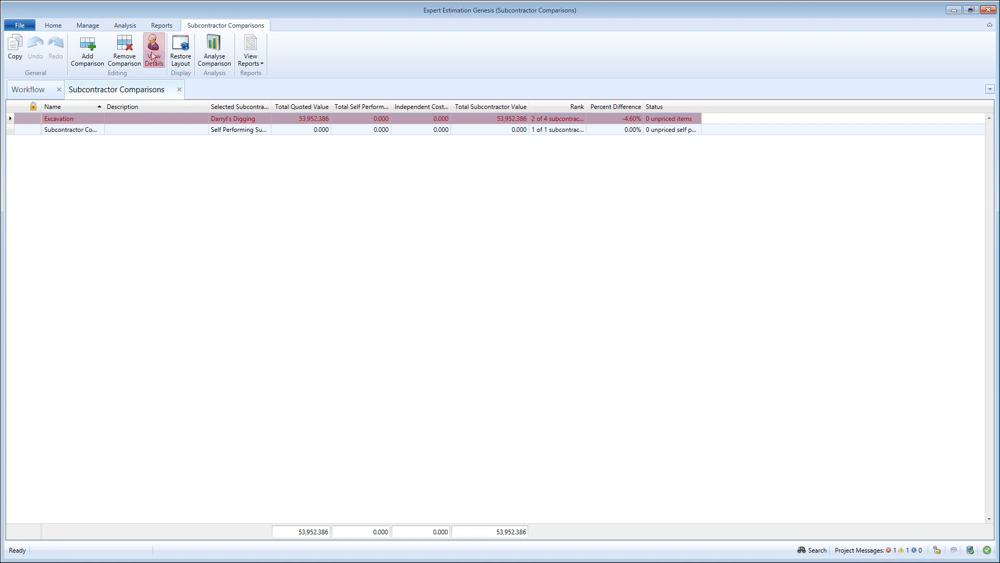
click(155, 51)
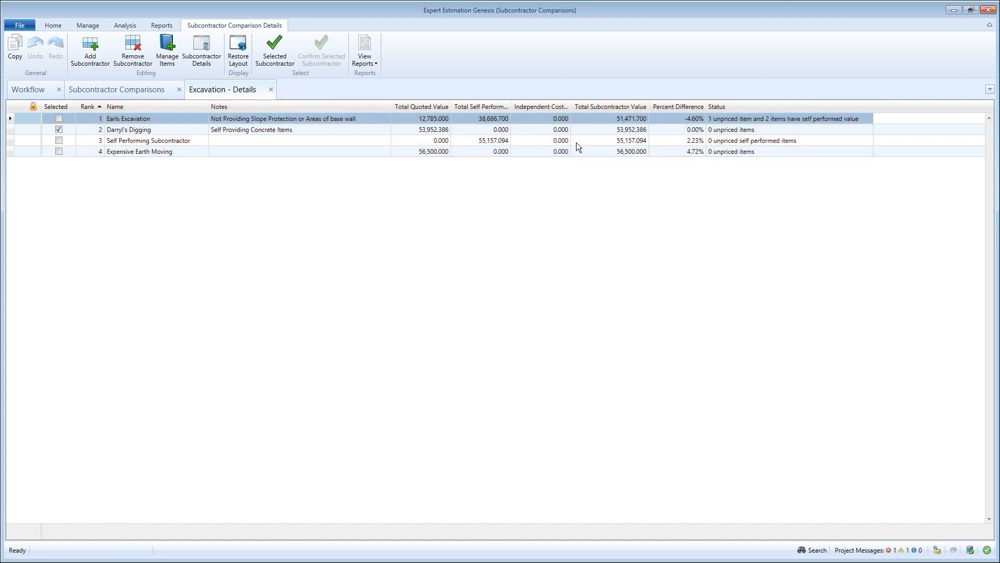
click(116, 107)
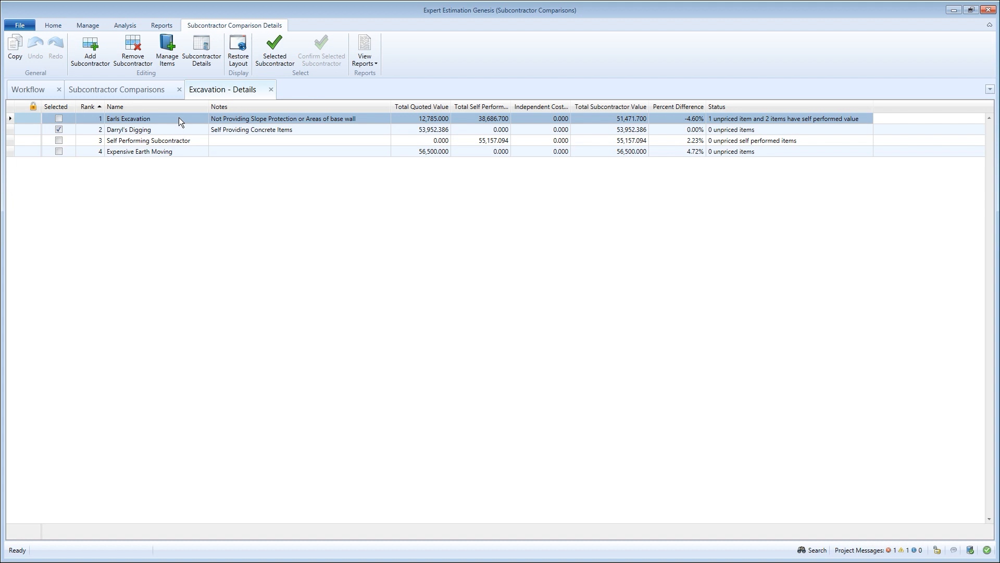
mouse_move(167, 51)
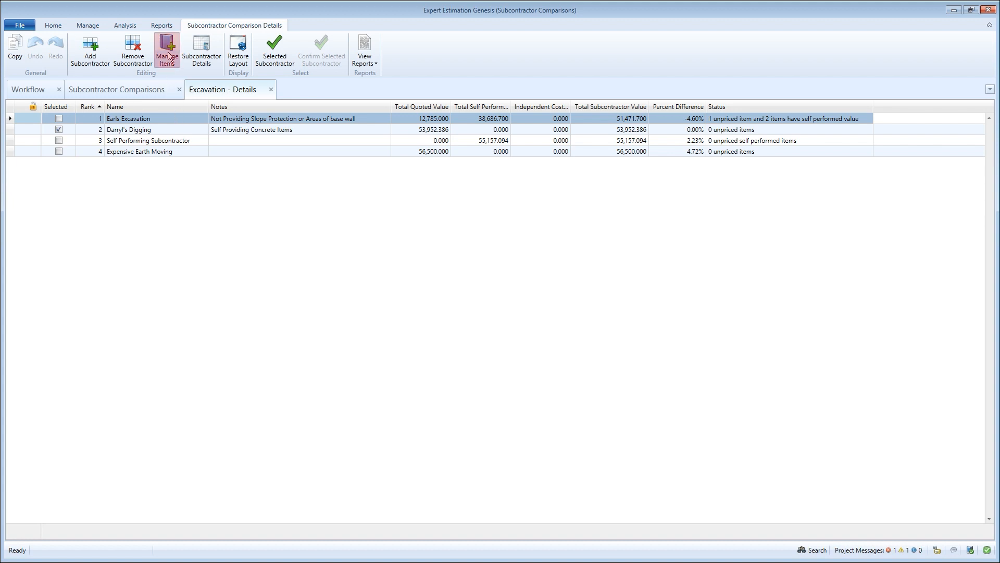
- Include lines 10–16 in the Excavation comparison's items and save, recalculating subcontractor ranks
click(167, 51)
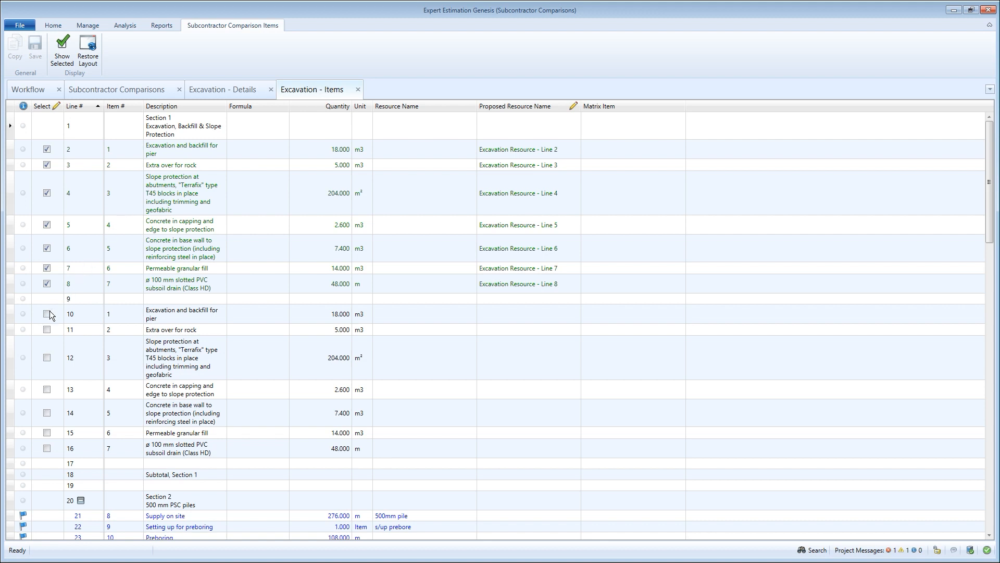
click(46, 314)
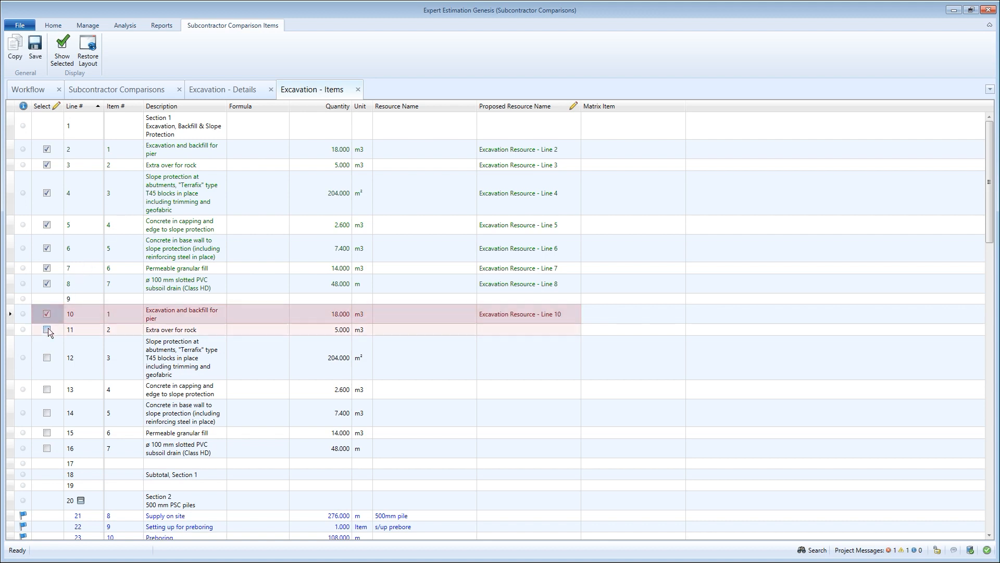
click(45, 331)
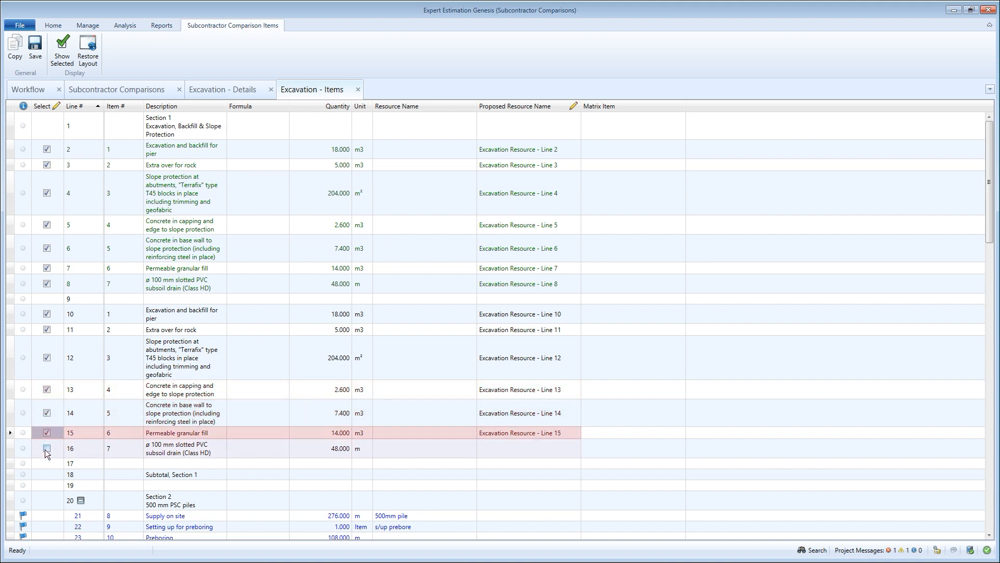
click(47, 448)
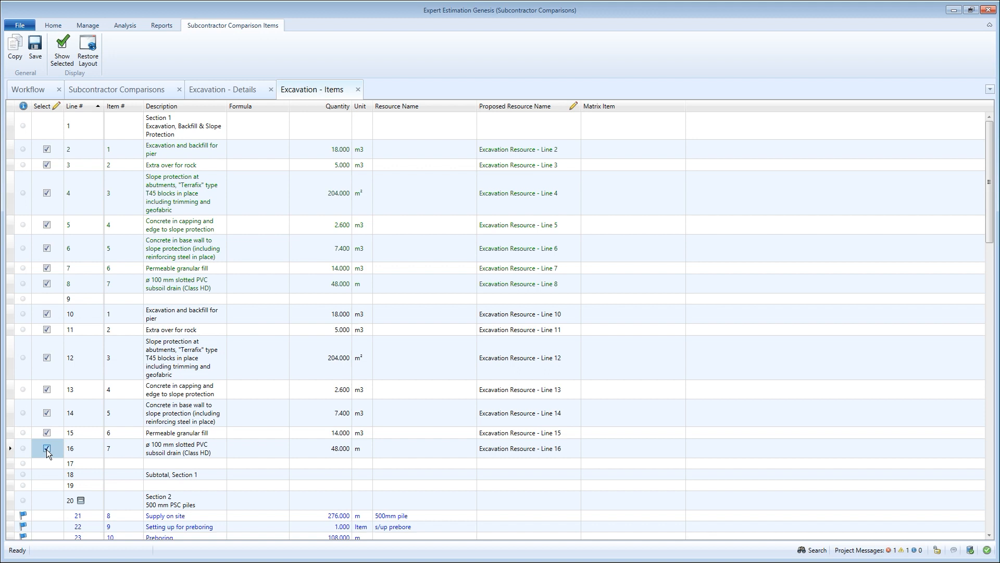
click(516, 106)
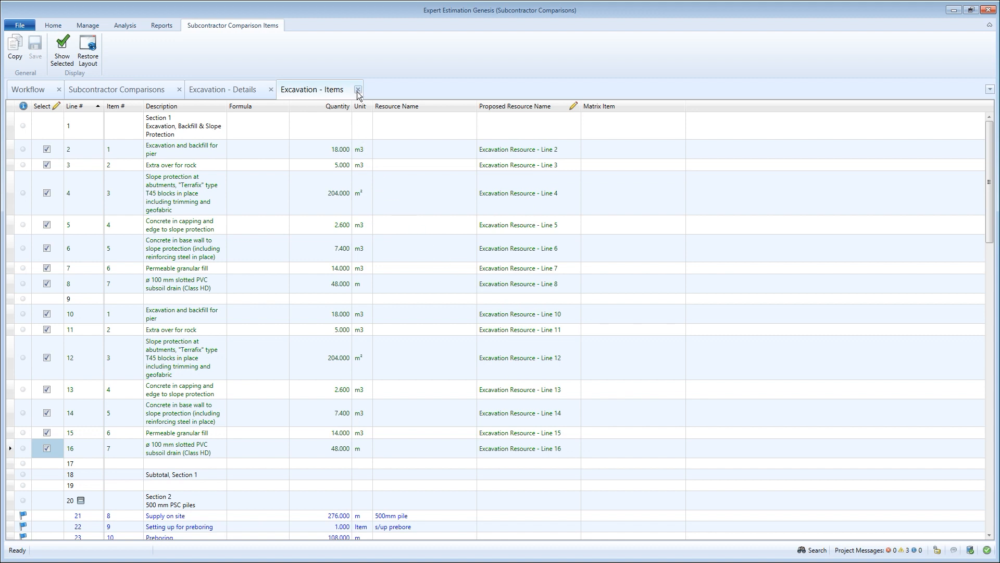
click(358, 90)
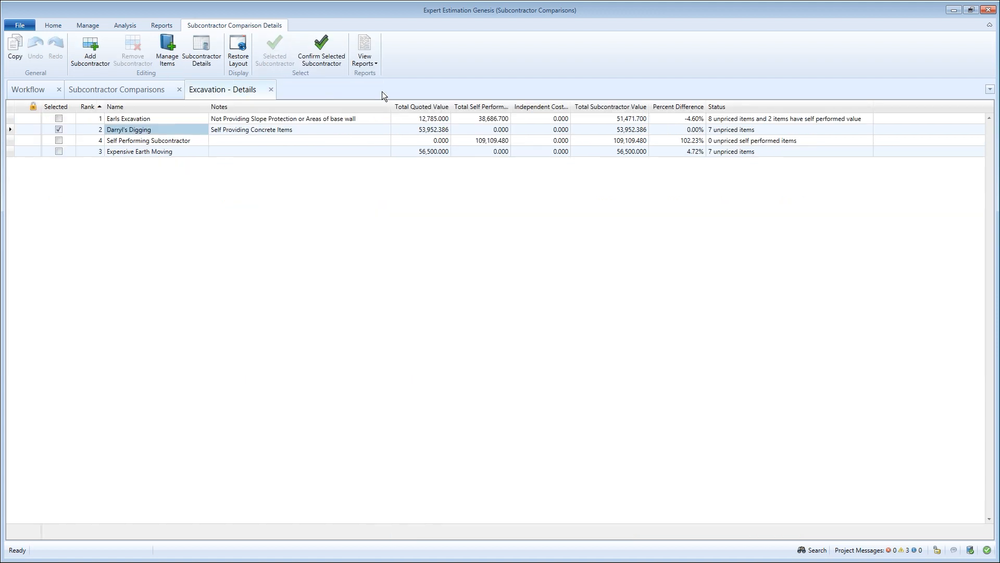
- Mark Earls Excavation as the selected subcontractor and confirm it, ranking 1 of 4
click(58, 129)
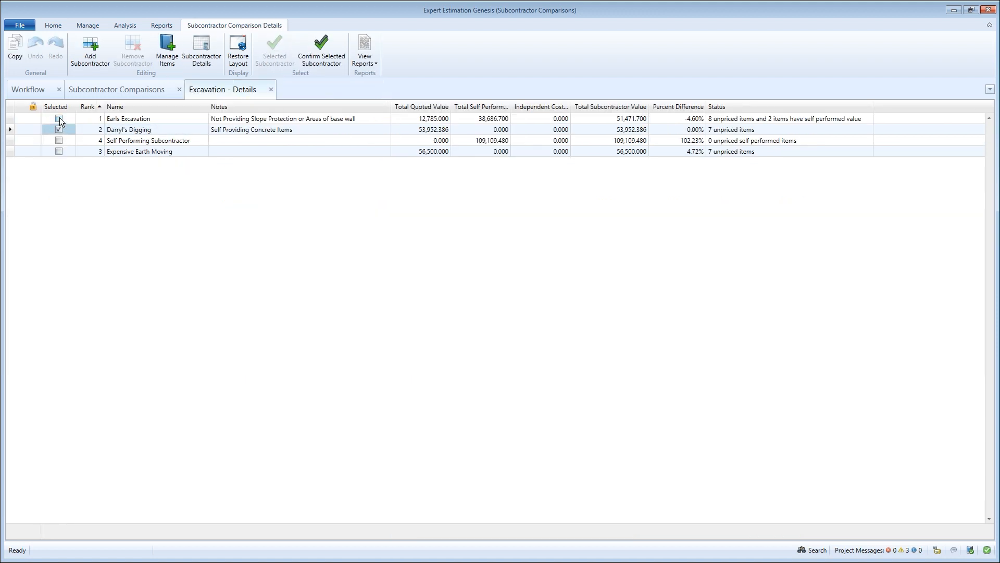
click(58, 121)
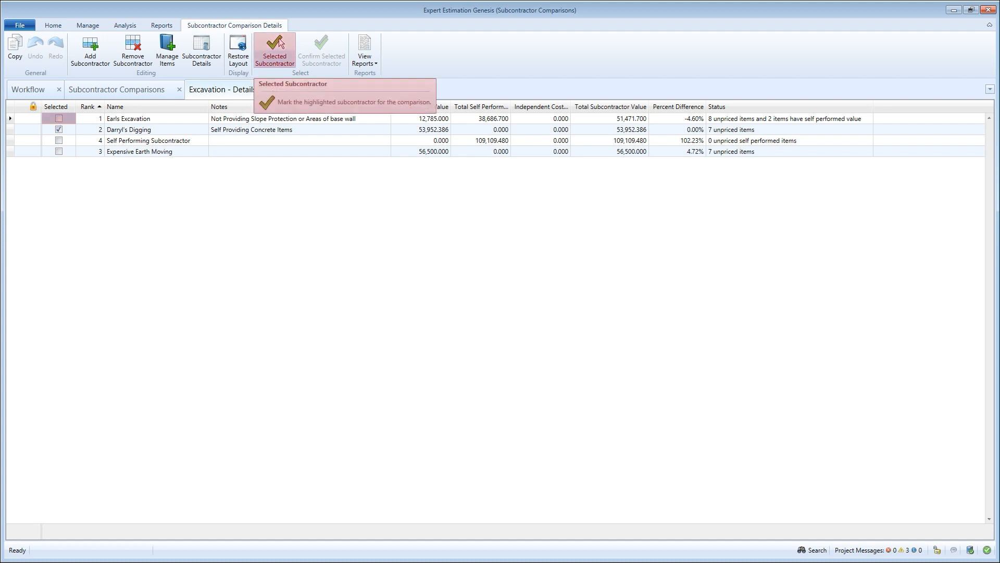
click(274, 51)
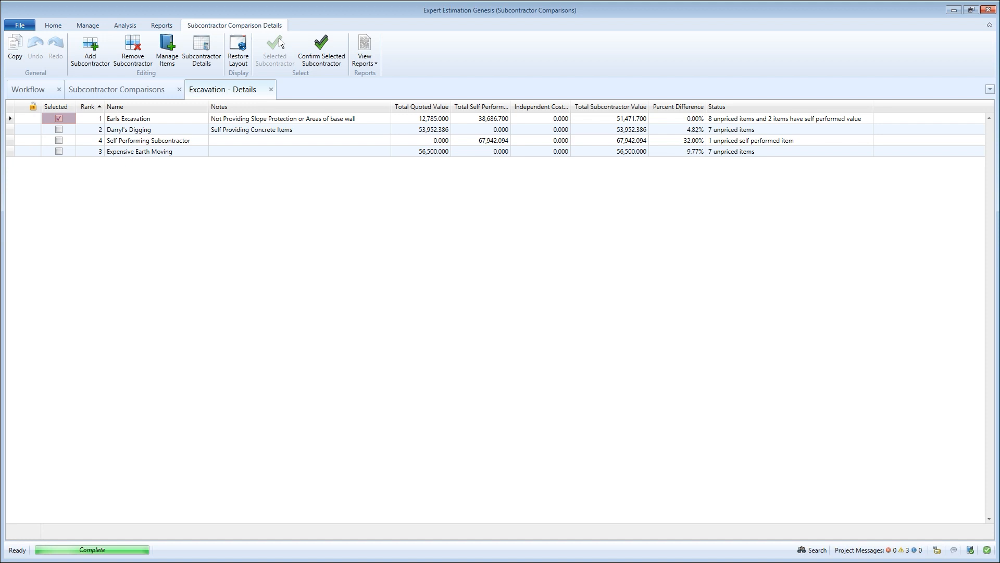
click(677, 107)
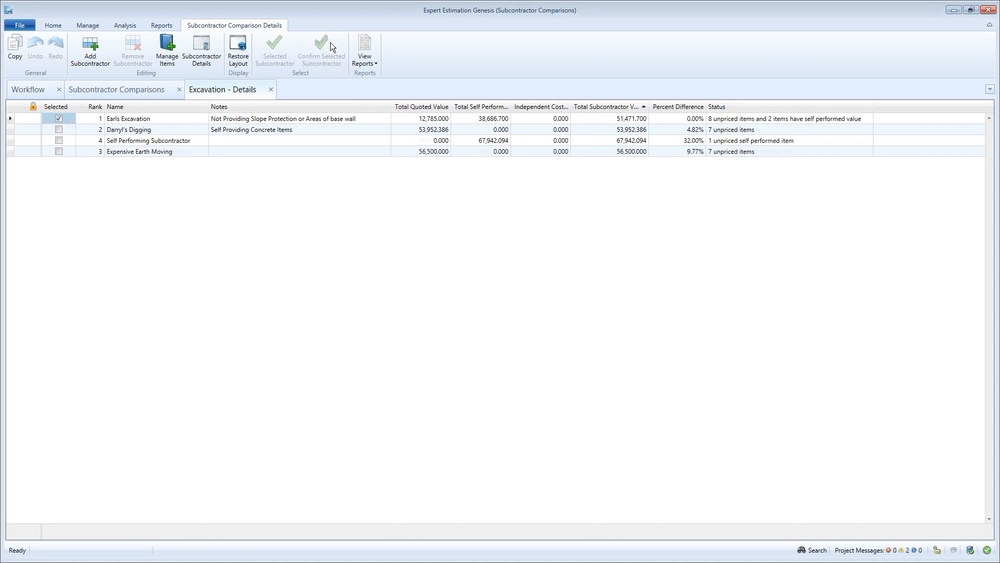
click(92, 106)
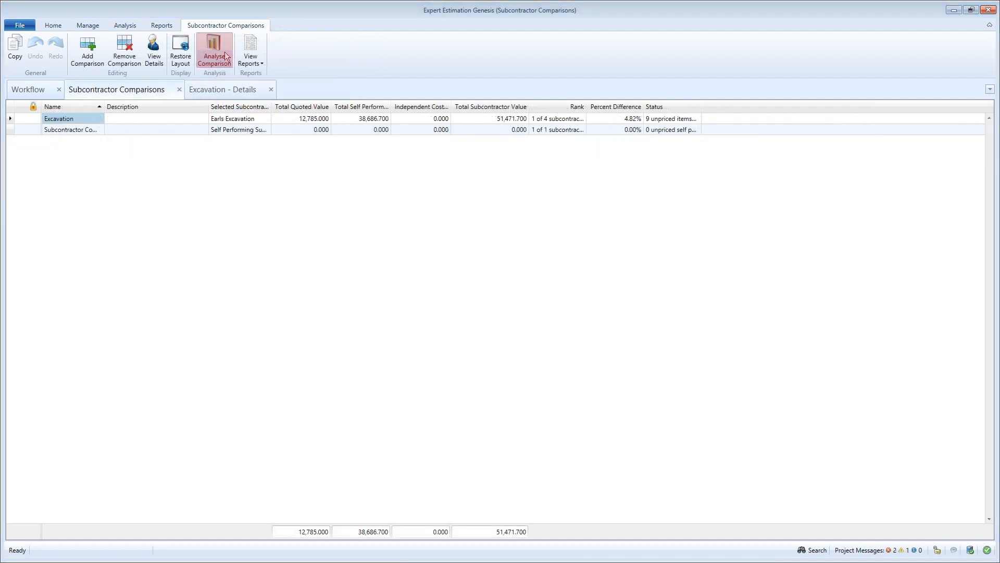
- Analyse the Excavation comparison item by item for Earls Excavation and Expensive Earth Moving
click(214, 51)
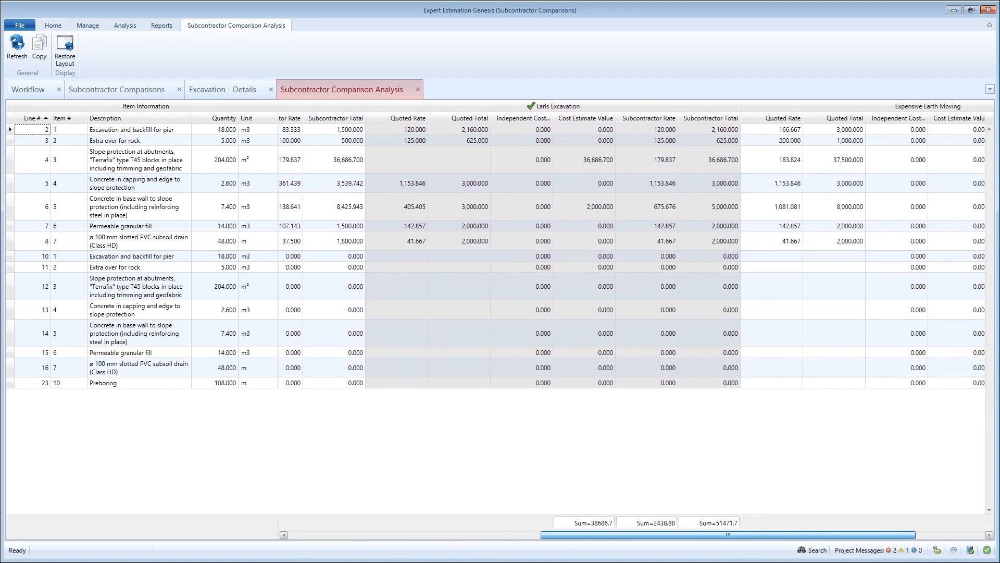
scroll(right, 3)
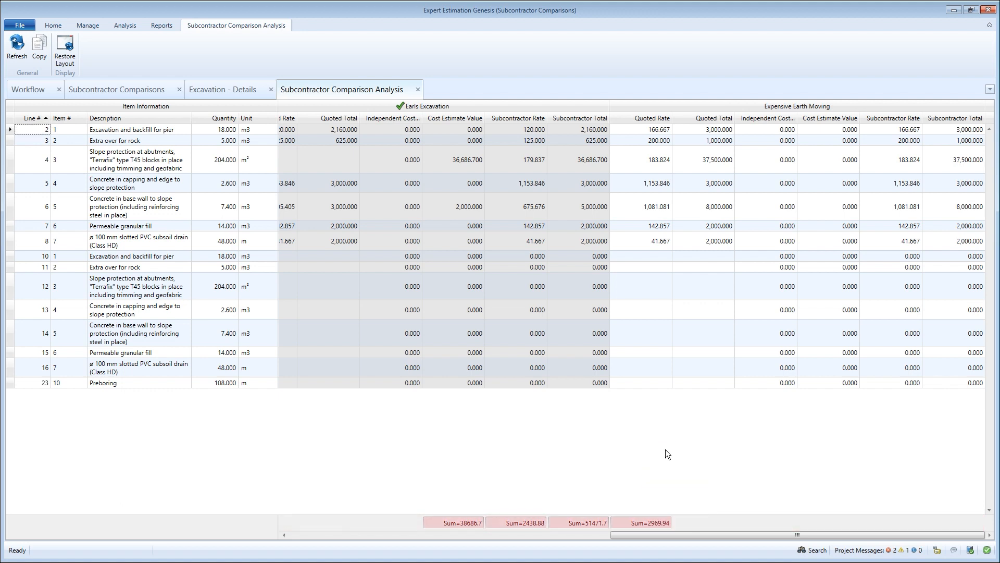
right_click(644, 522)
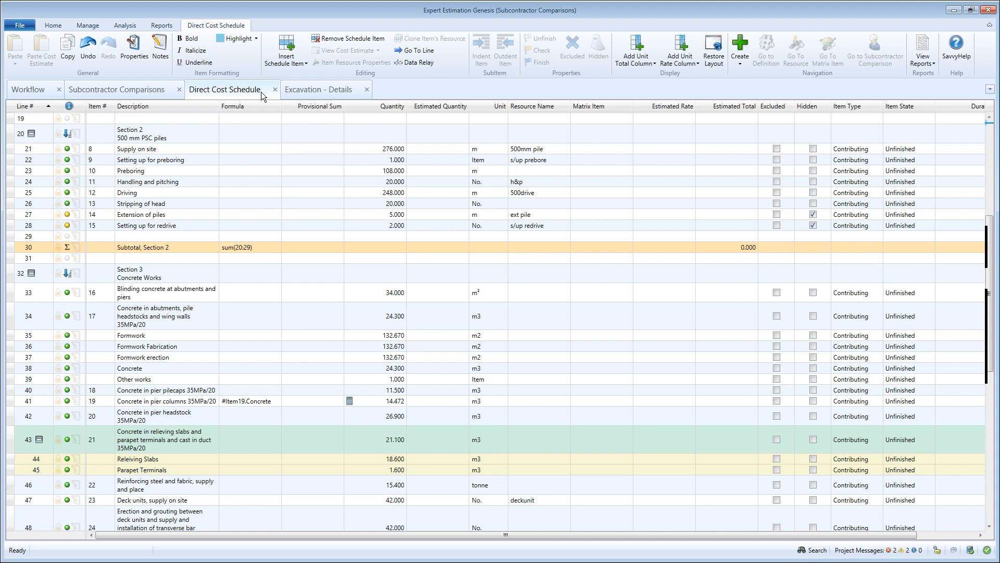
mouse_move(207, 180)
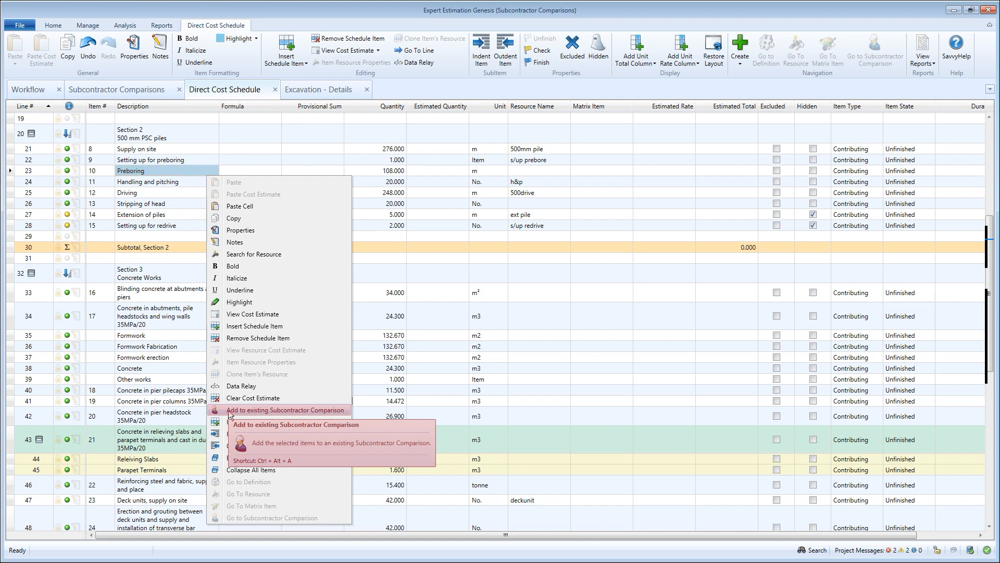
- Add the Preboring schedule item to the Excavation comparison, bringing it to 8,240,000
click(287, 409)
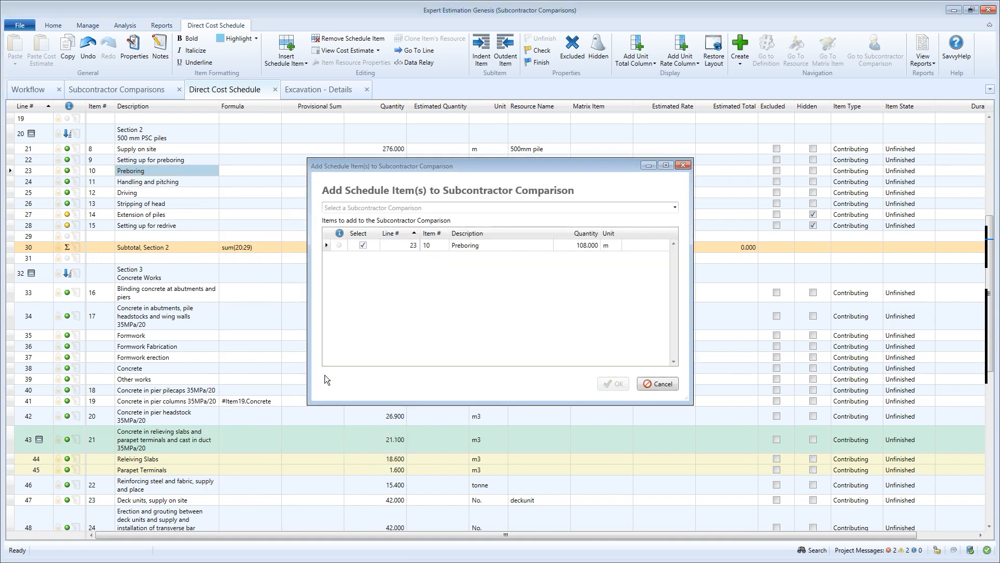
click(673, 207)
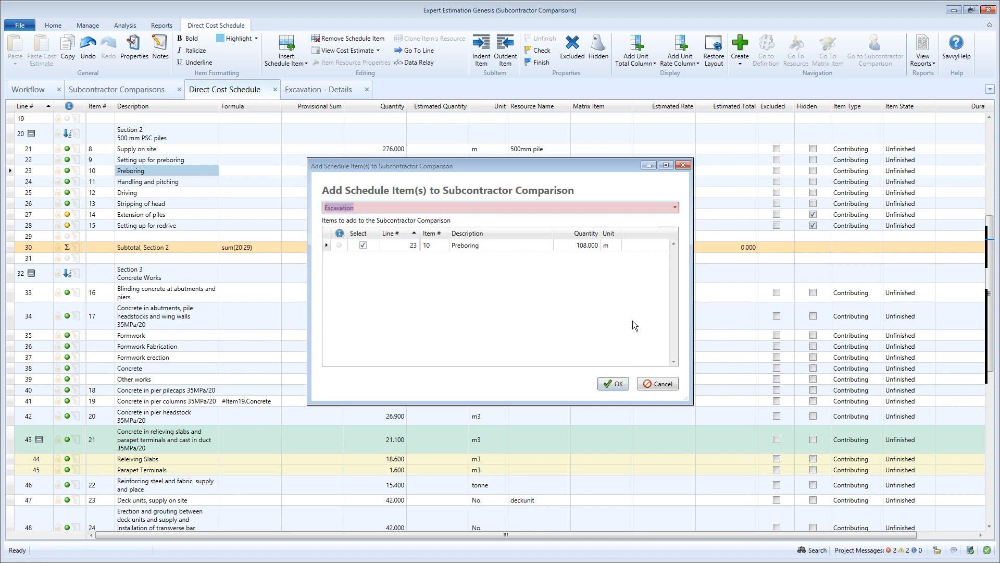
click(611, 384)
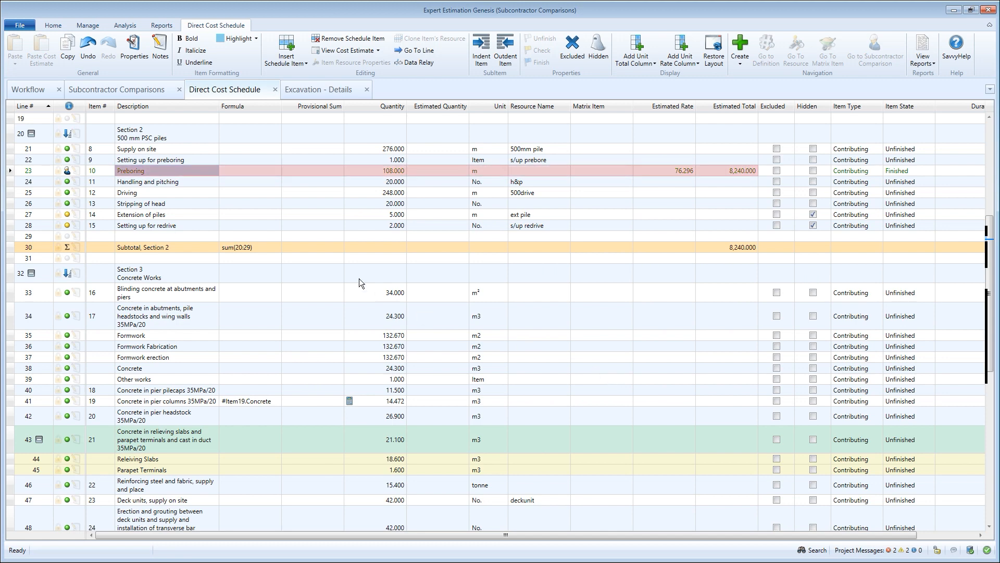
click(115, 89)
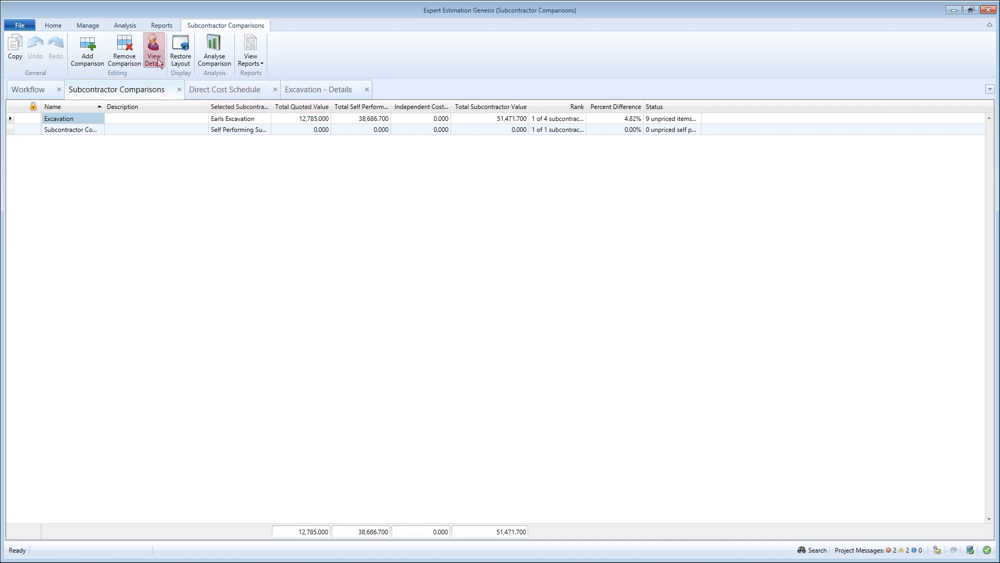
- Clone Earls Excavation, leaving Darryl's Digging selected at 53,952,386 with 0 unpriced items
click(154, 51)
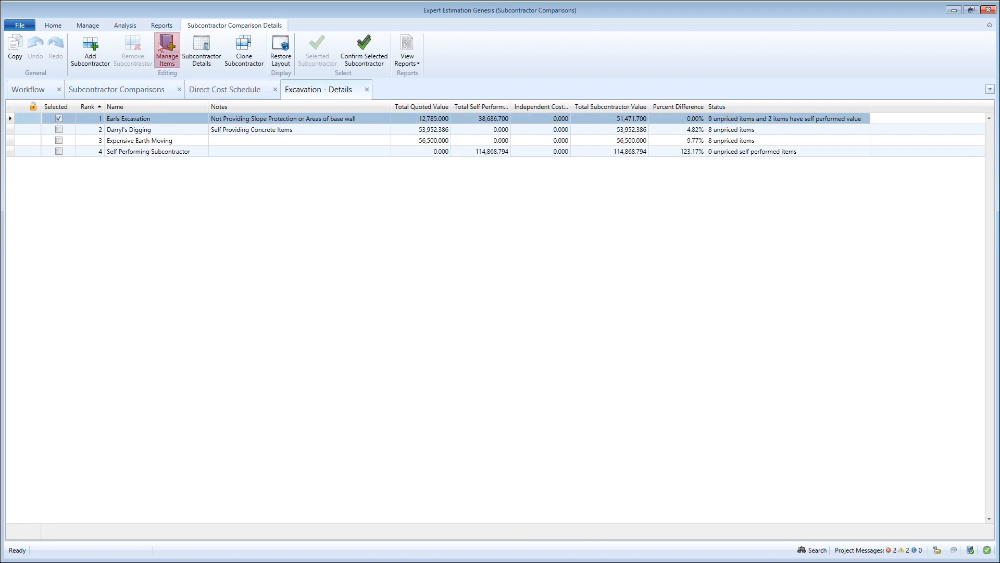
click(167, 51)
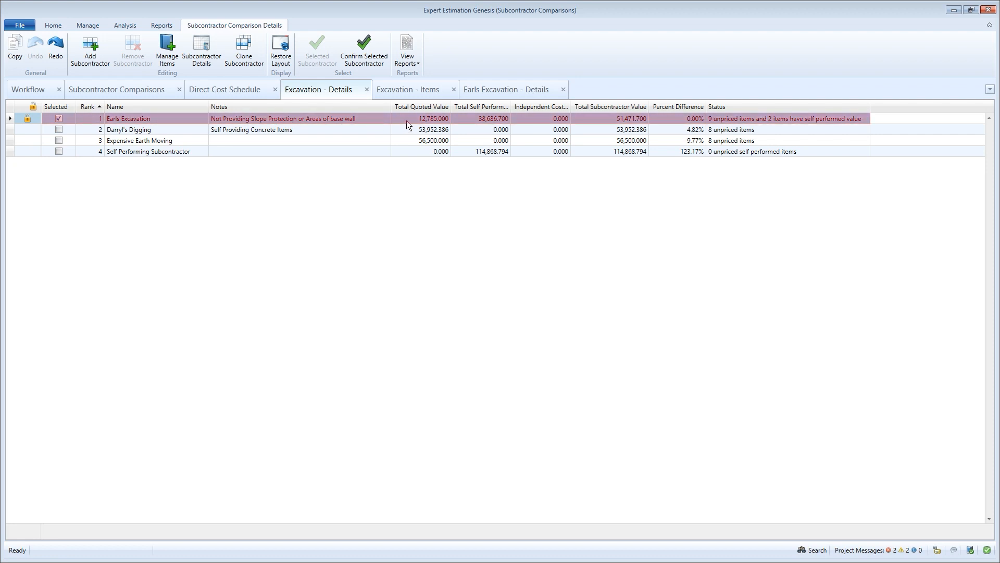
mouse_move(370, 119)
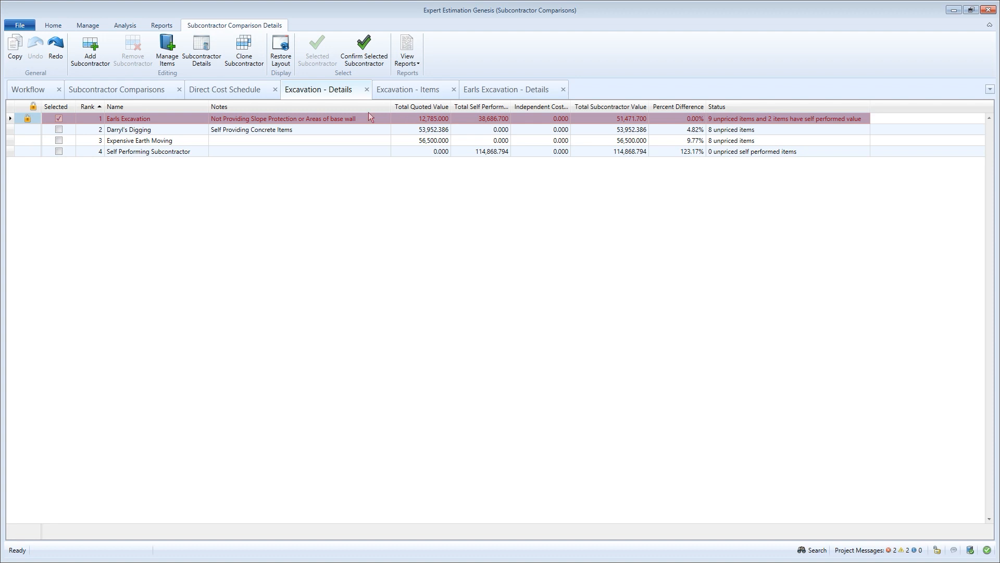
mouse_move(244, 51)
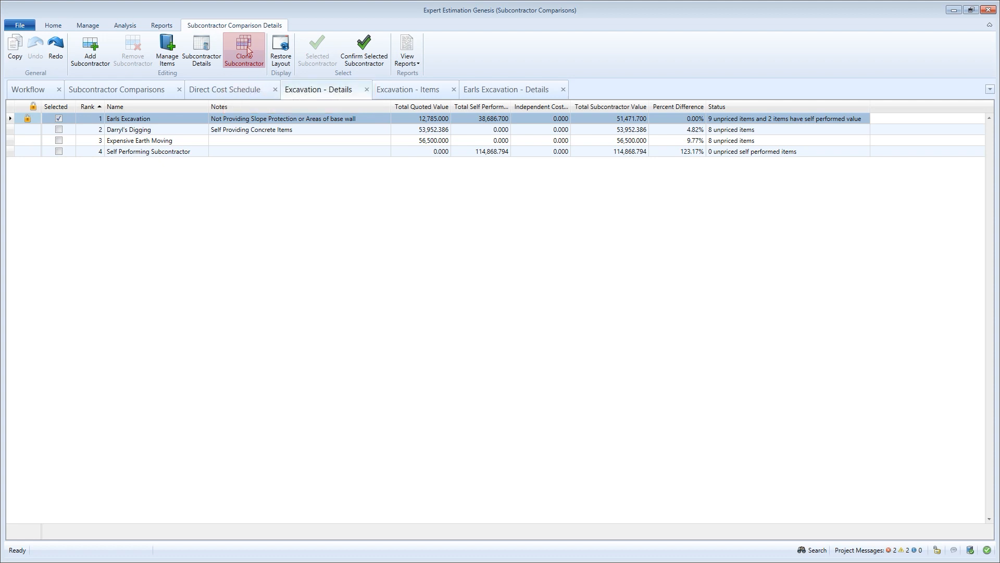
click(243, 50)
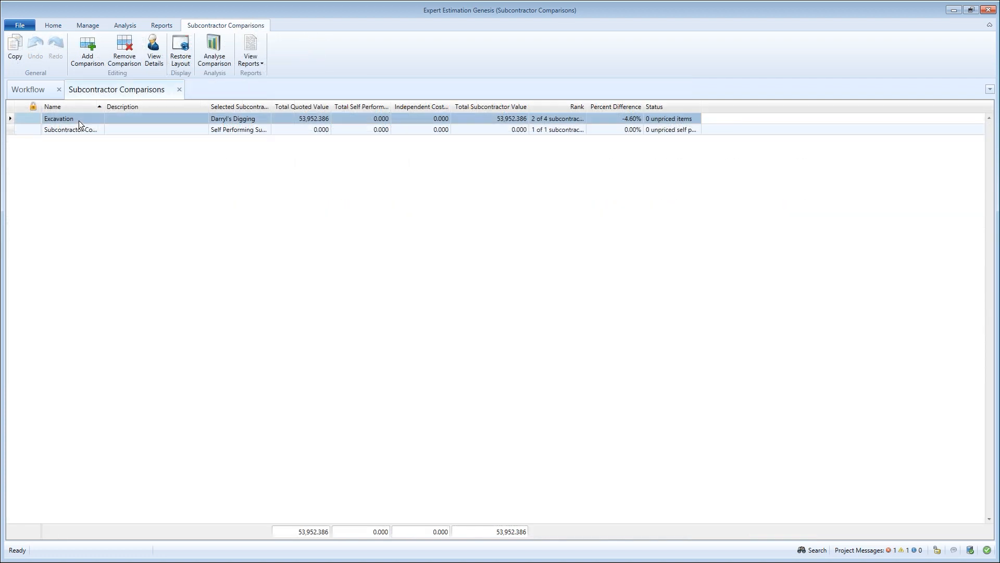
double_click(59, 119)
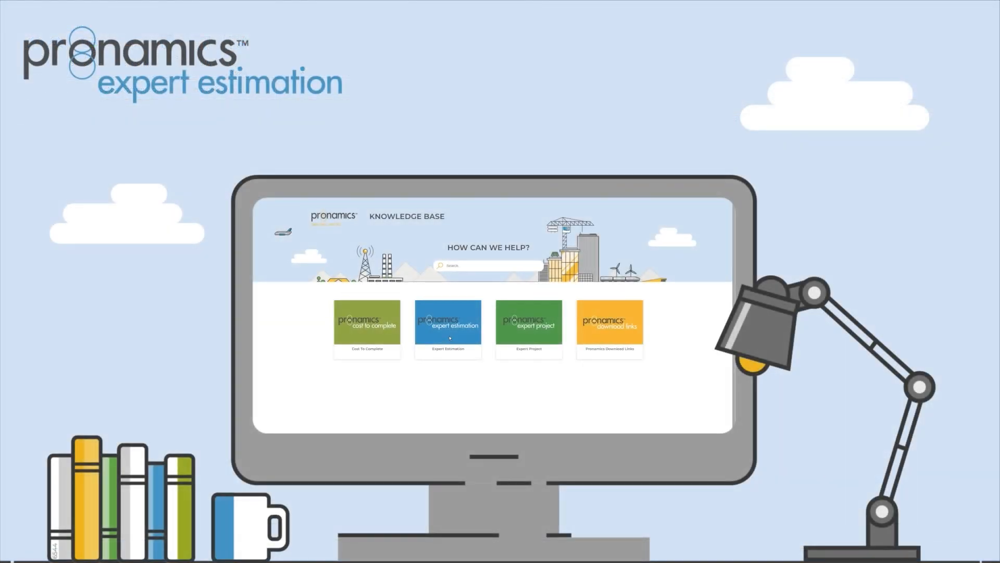
click(448, 328)
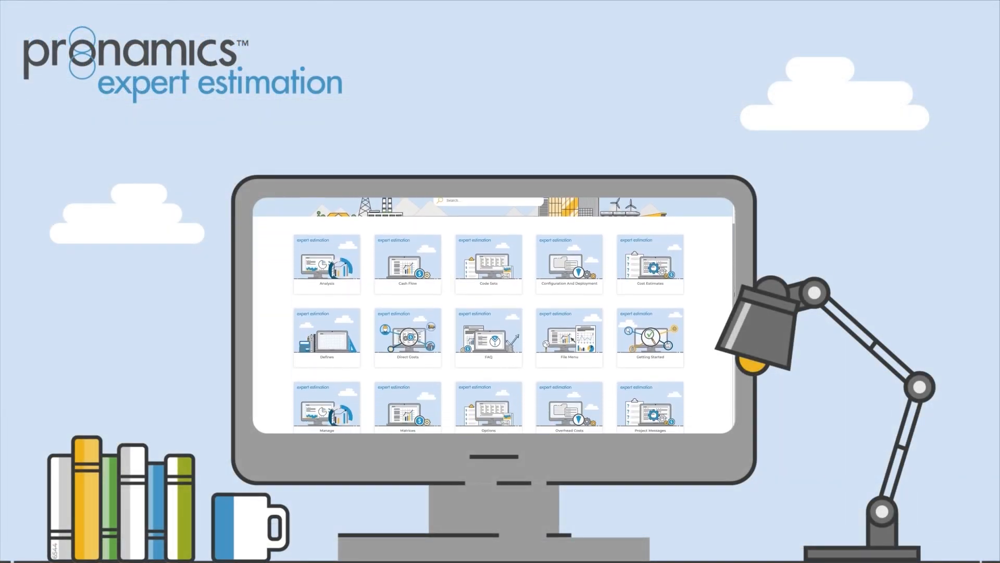